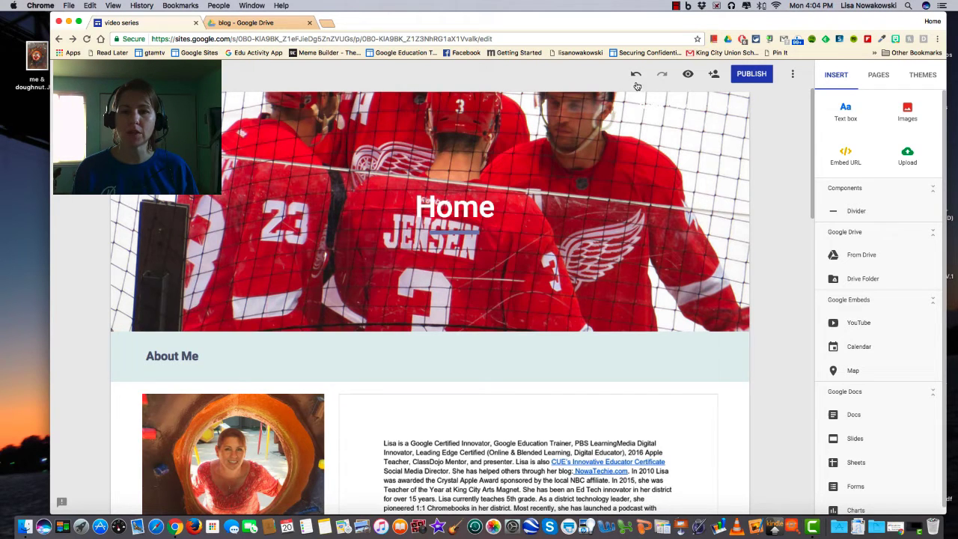
mouse_move(635, 73)
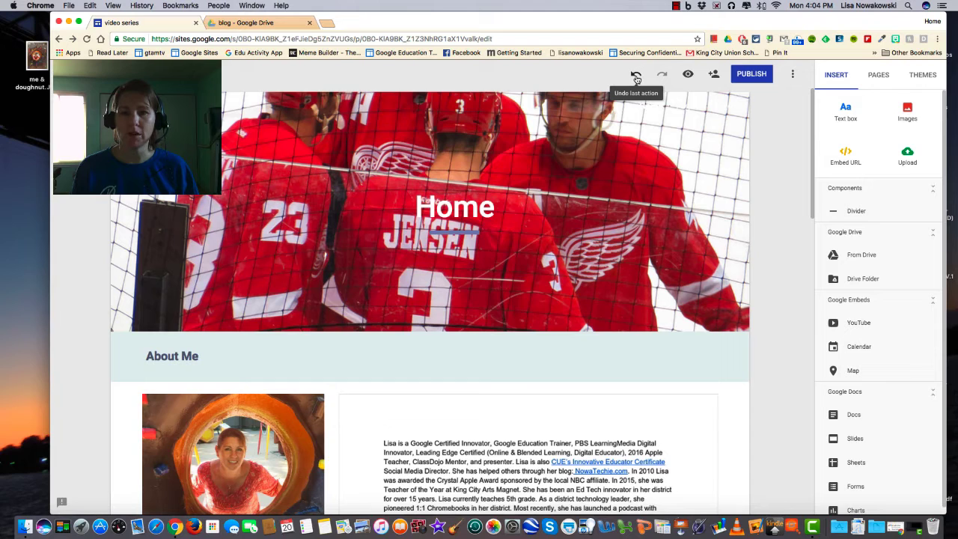
mouse_move(687, 74)
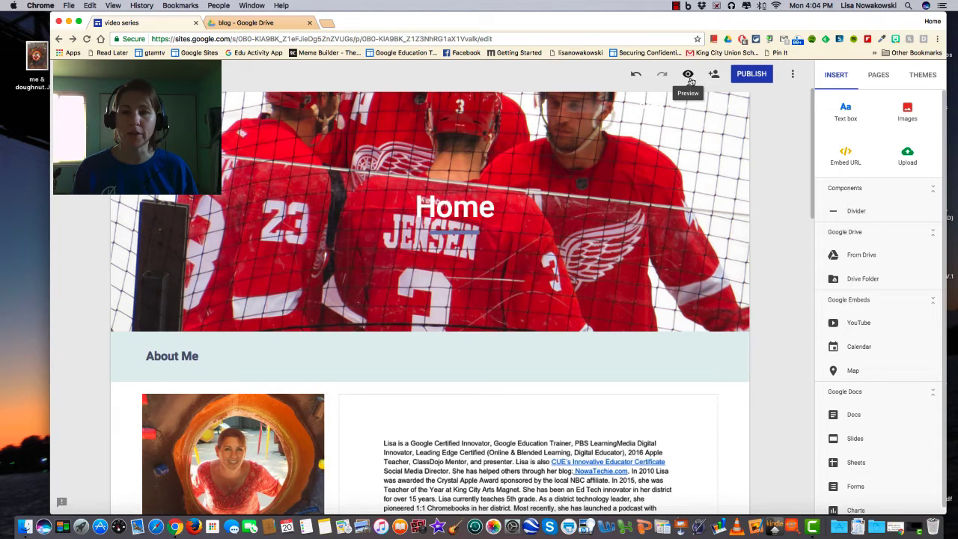
- Preview the site as visitors see it, return to editing, then bring up the Add editors sharing settings
click(687, 74)
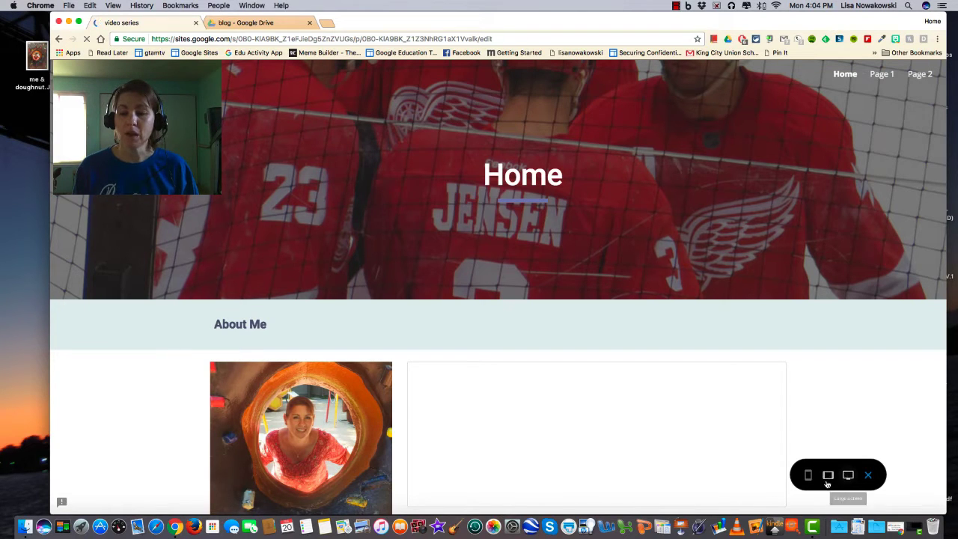
mouse_move(827, 474)
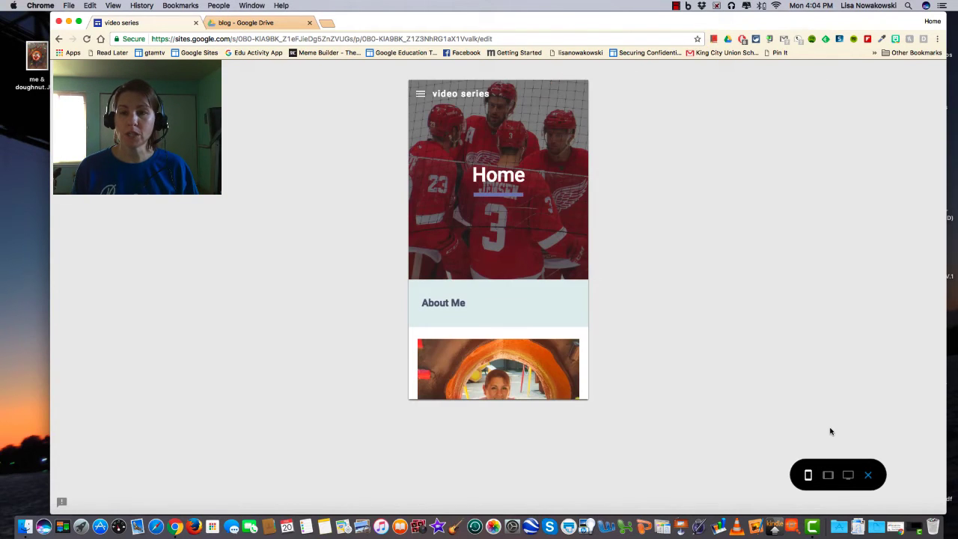
mouse_move(868, 475)
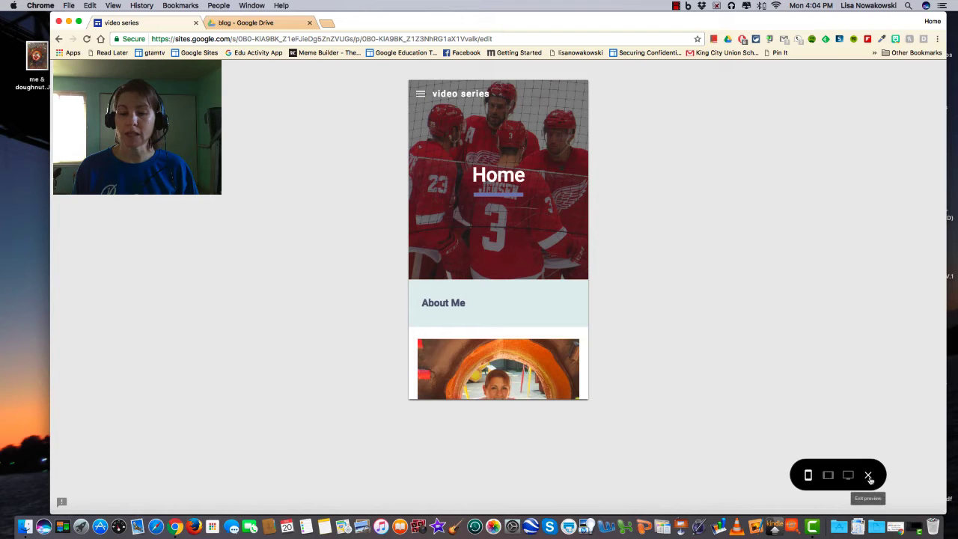
click(868, 474)
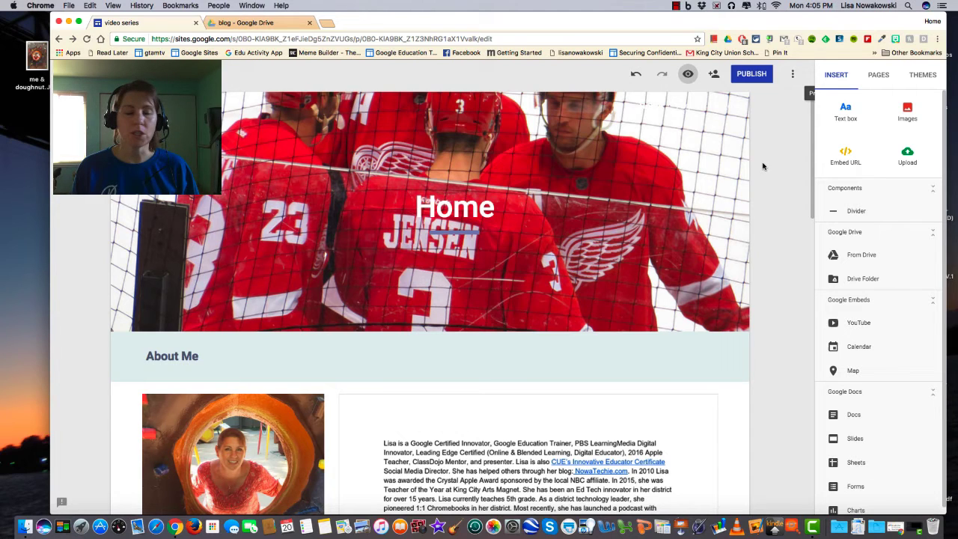
mouse_move(754, 147)
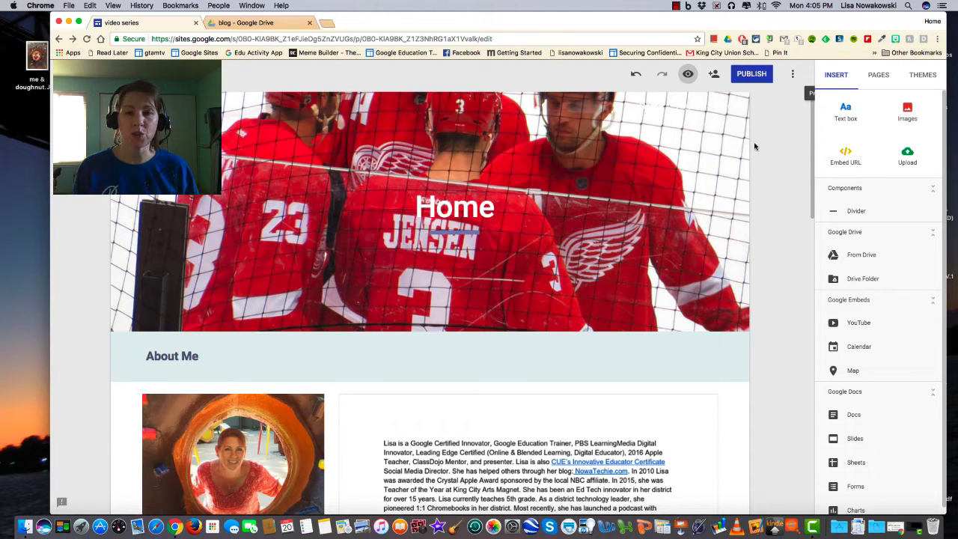
mouse_move(714, 74)
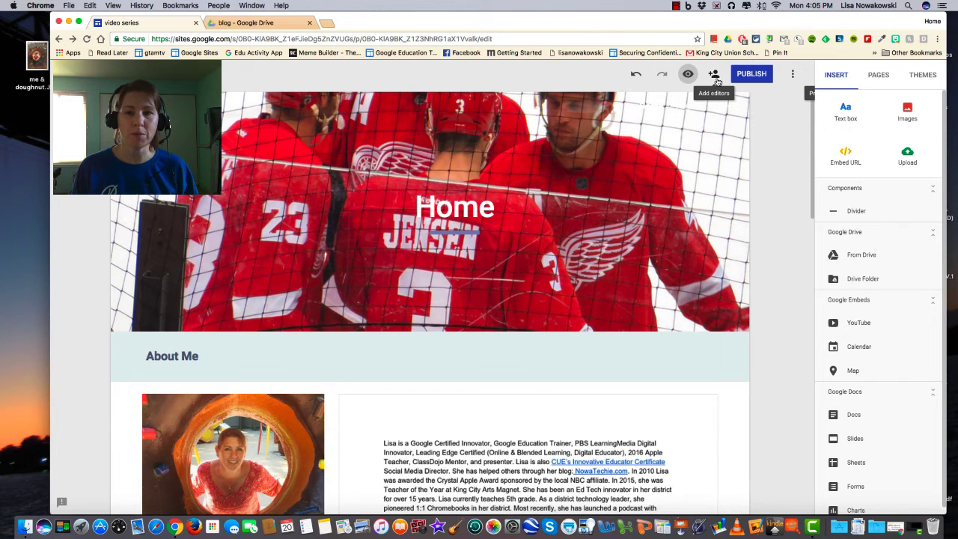
click(713, 74)
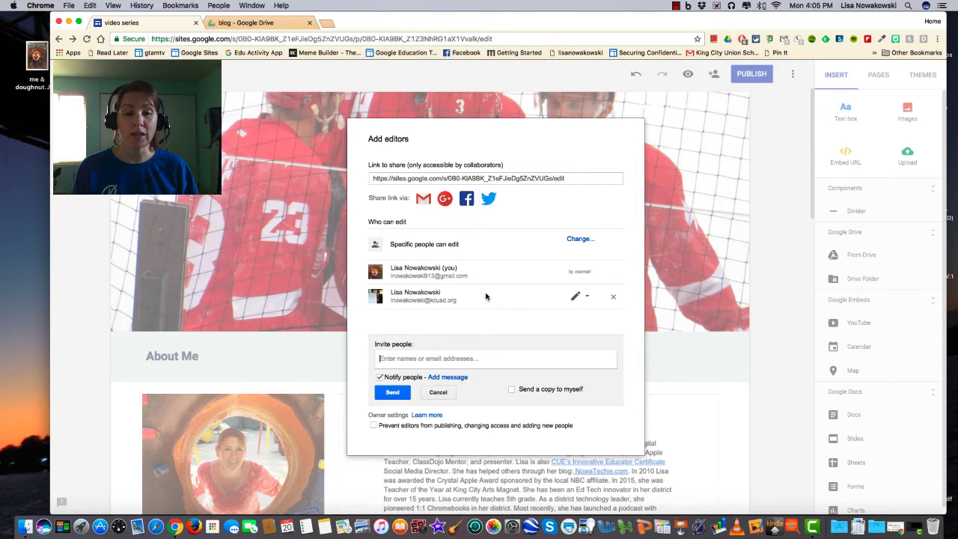
click(575, 296)
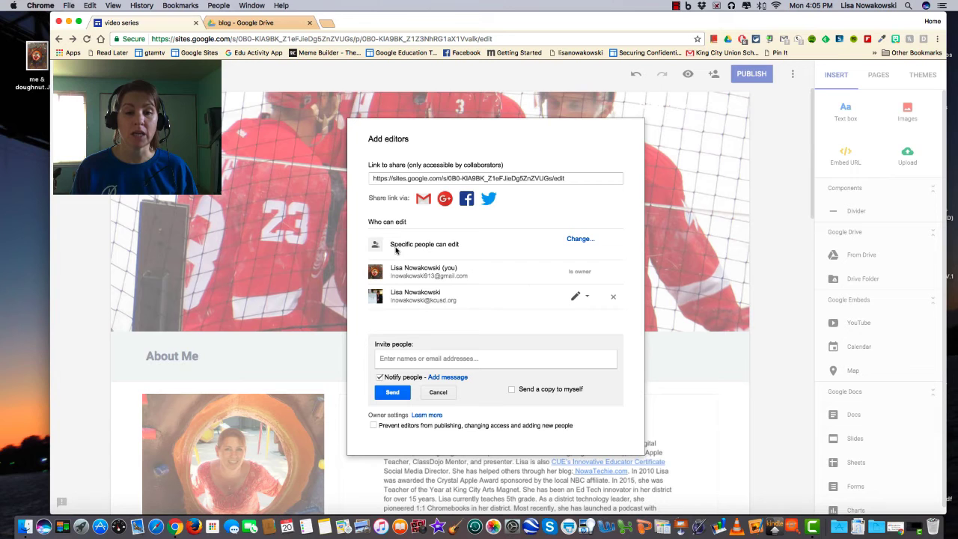
- Review link sharing and save it as Off – Specific people only
click(580, 238)
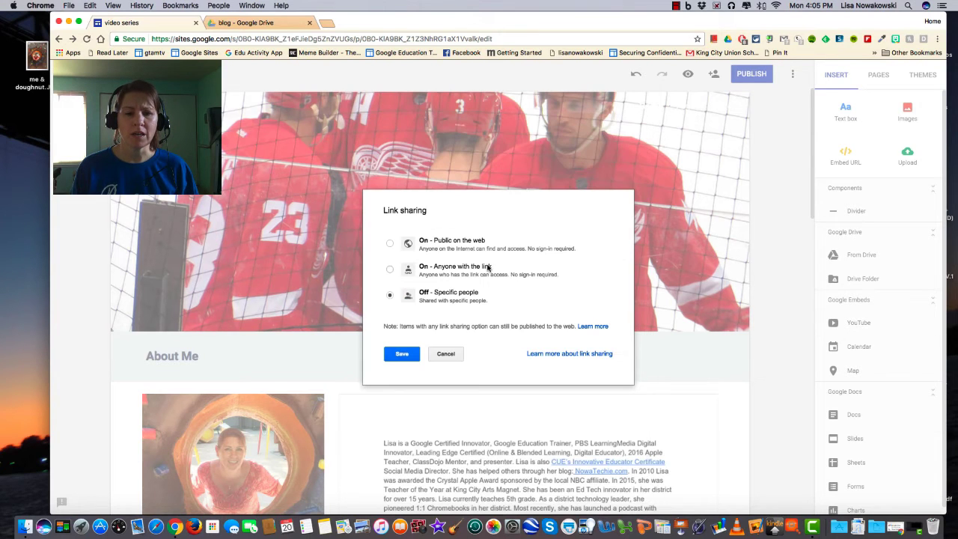
mouse_move(449, 248)
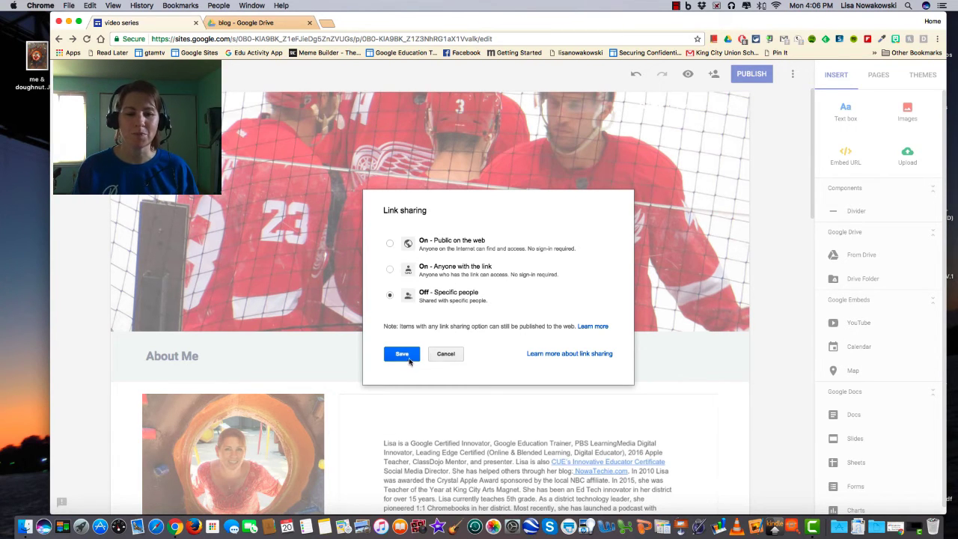
click(402, 353)
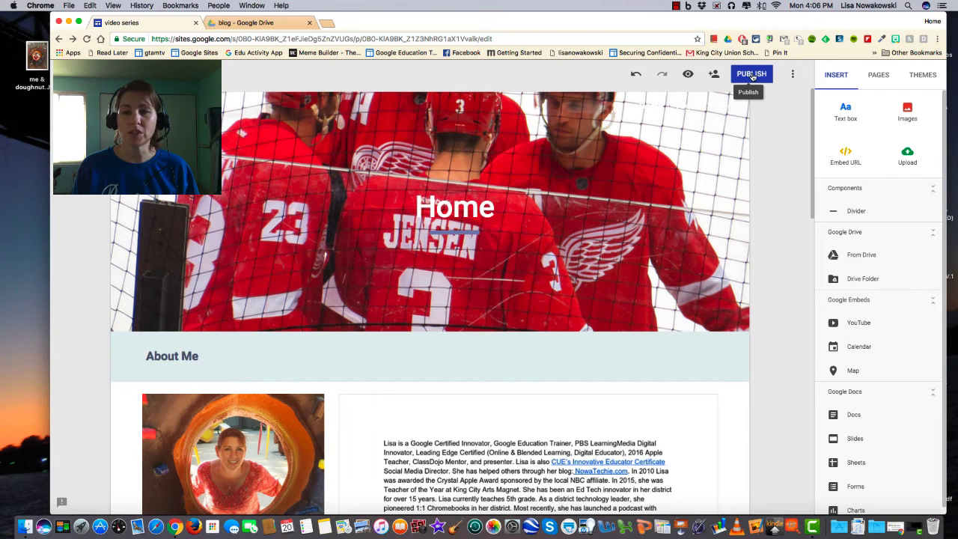
- Publish the site at the video-series address, keeping it visible in search results
click(751, 73)
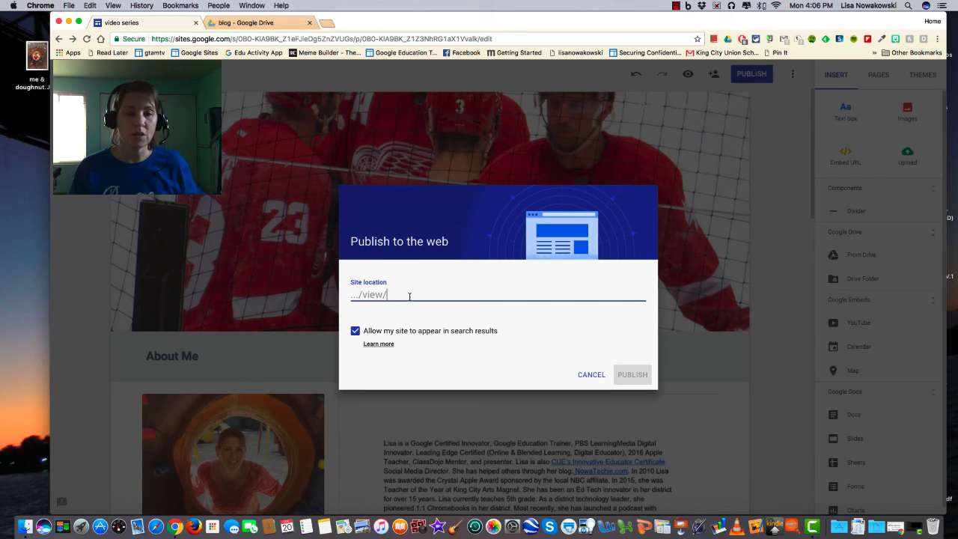
text(video-series)
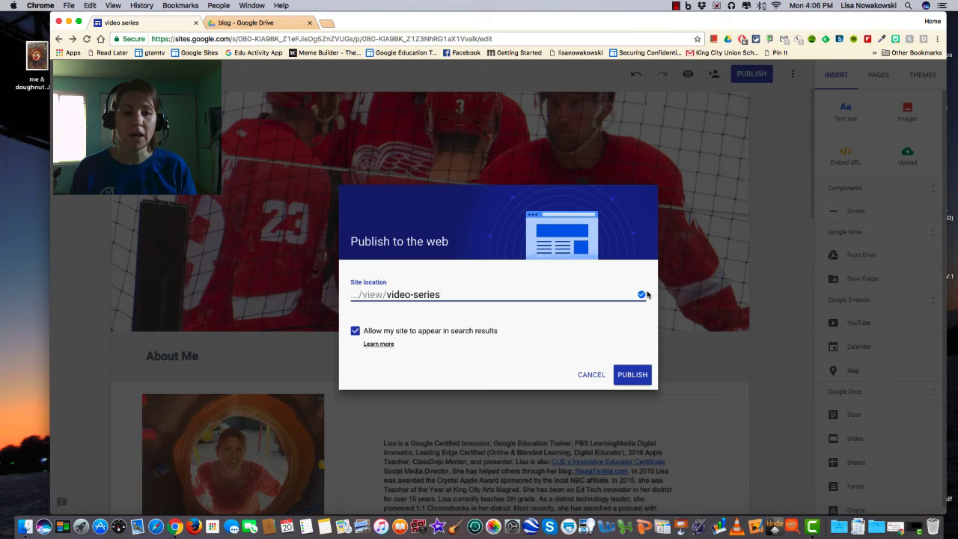
mouse_move(393, 312)
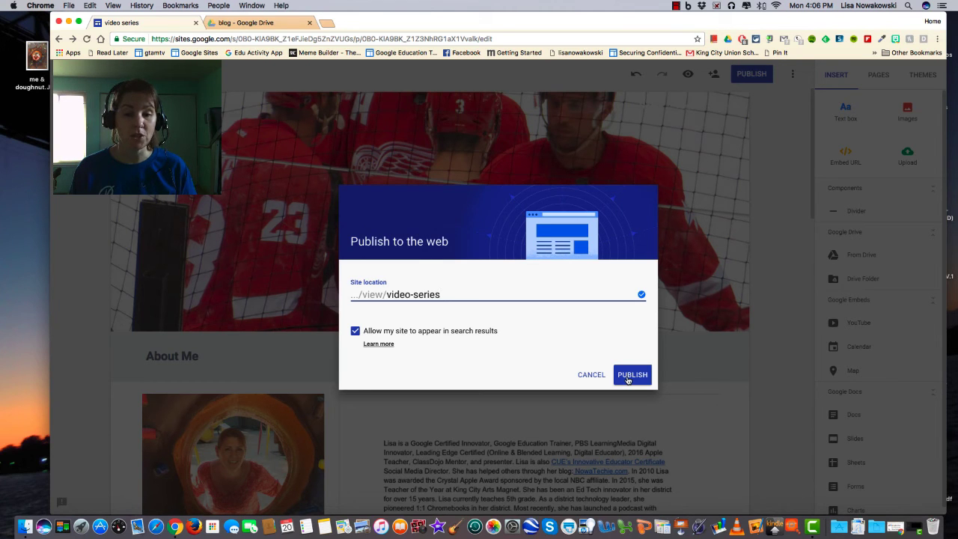
click(631, 374)
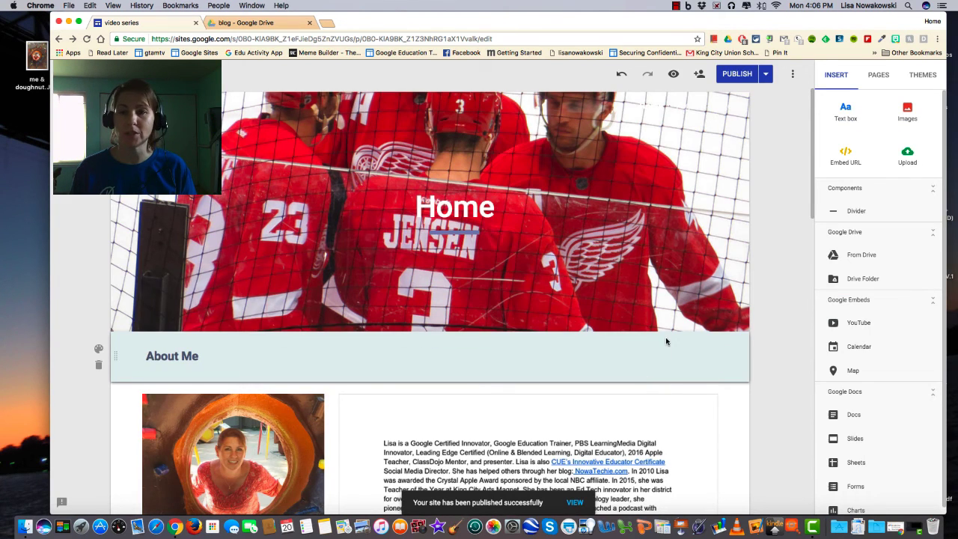
mouse_move(736, 73)
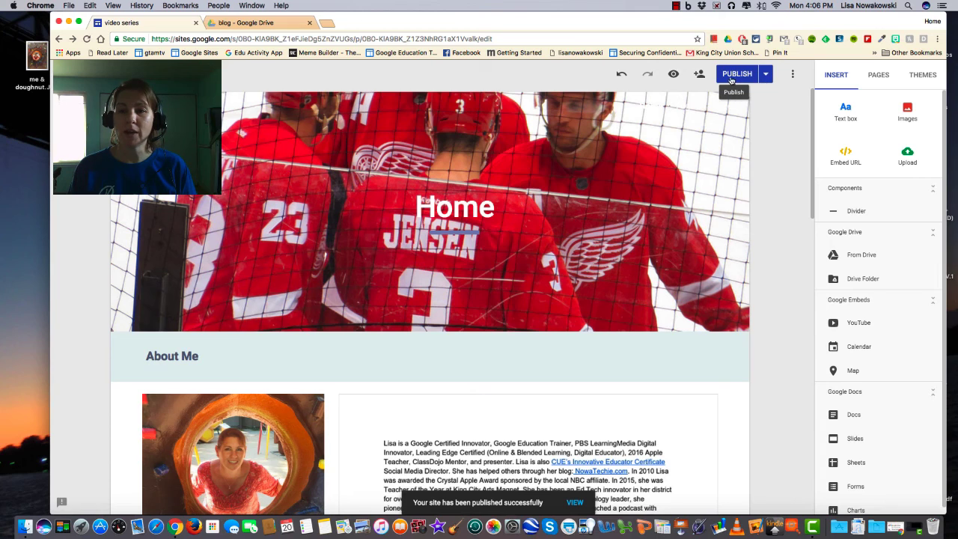
mouse_move(764, 73)
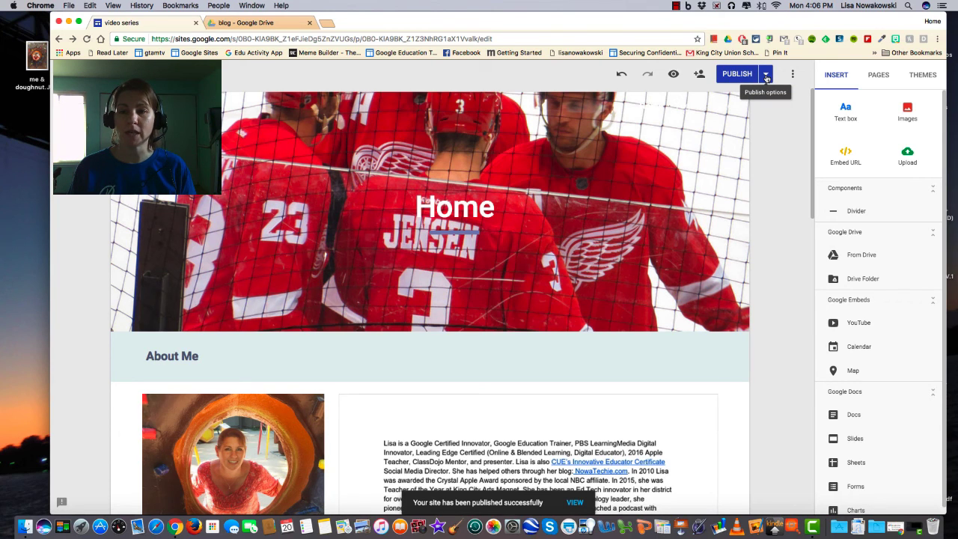
- Unpublish the site from the web via the Publish options menu
click(766, 74)
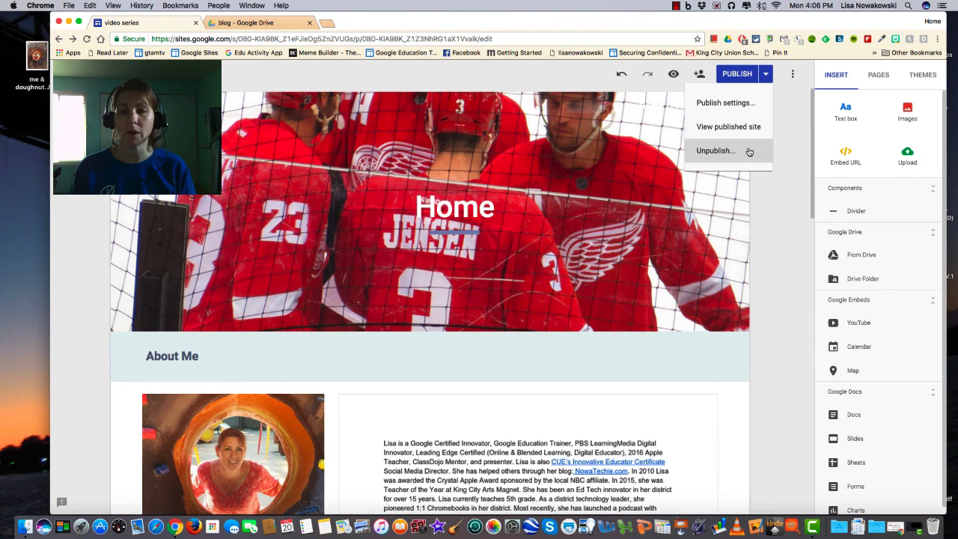
click(766, 148)
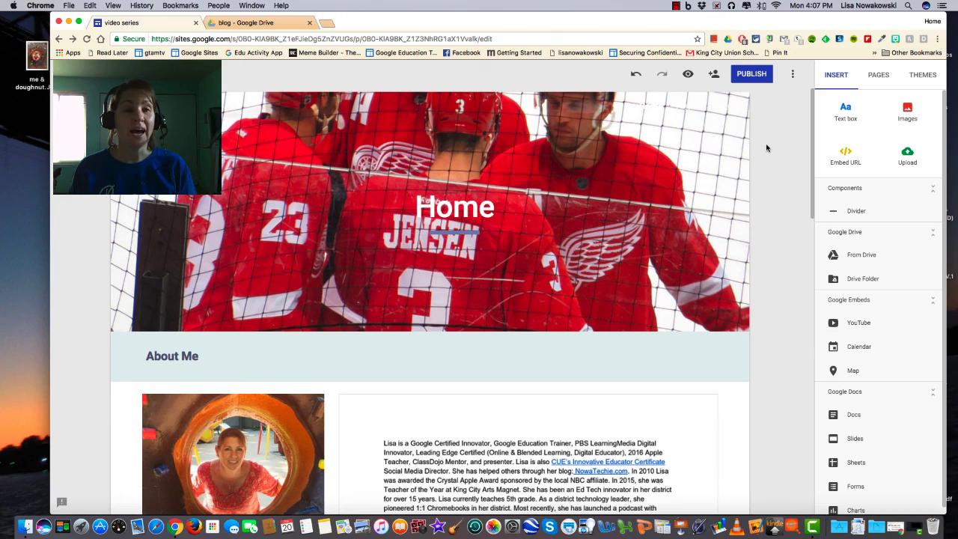